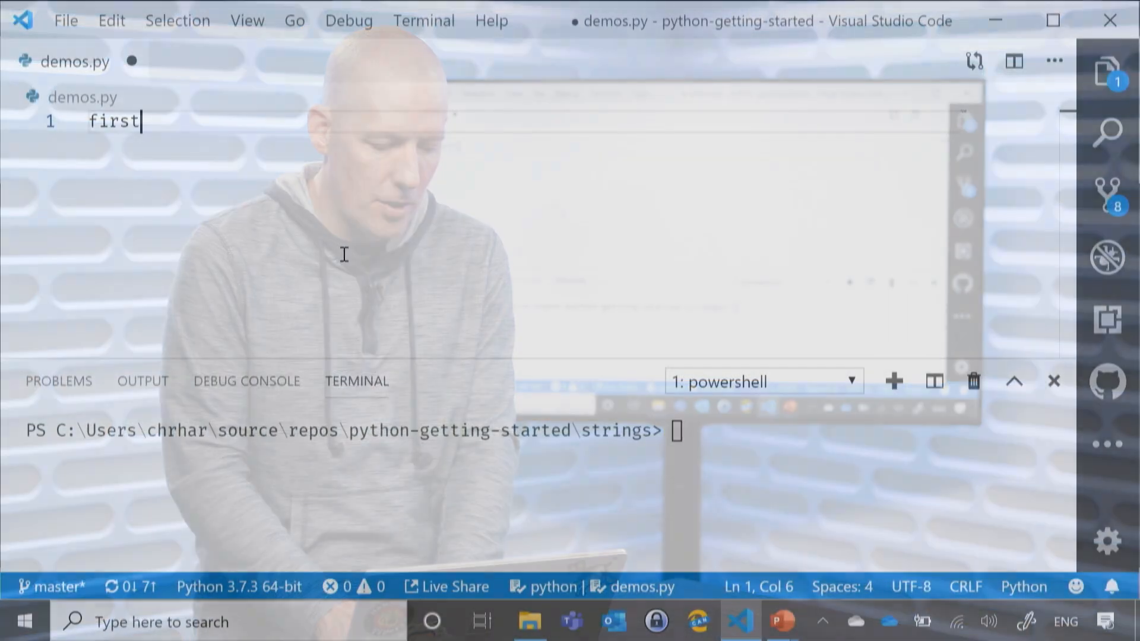
Define first_name = 'Christopher' and last_name = 'Harrison' on lines 1 and 2 of demos.py
{"action": "type", "text": "_name = '"}
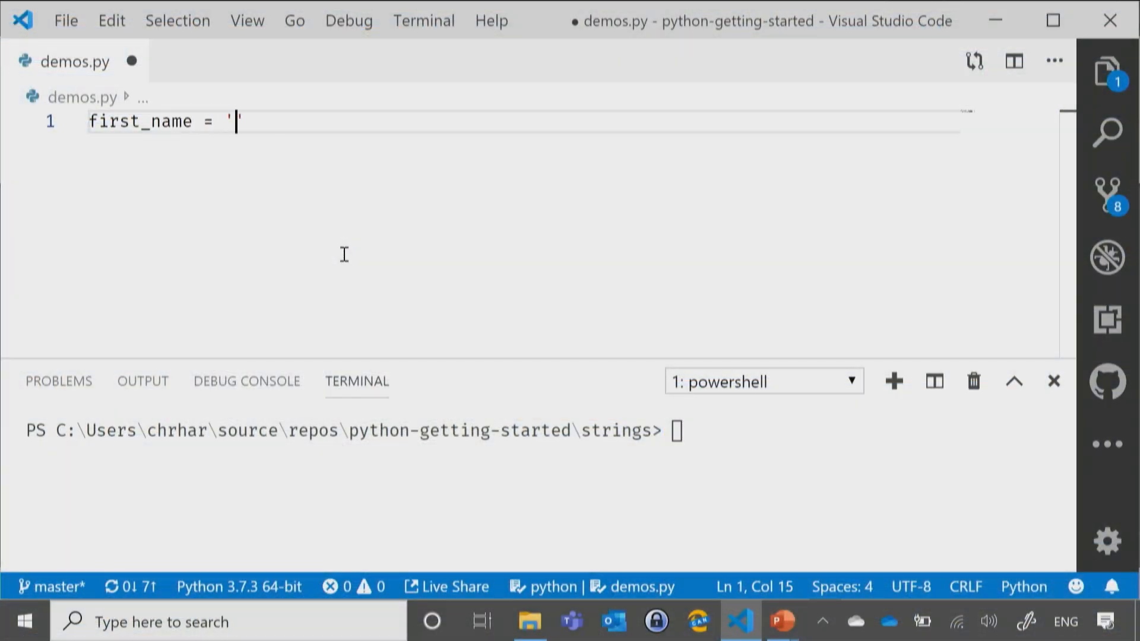
{"action": "type", "text": "Christopher"}
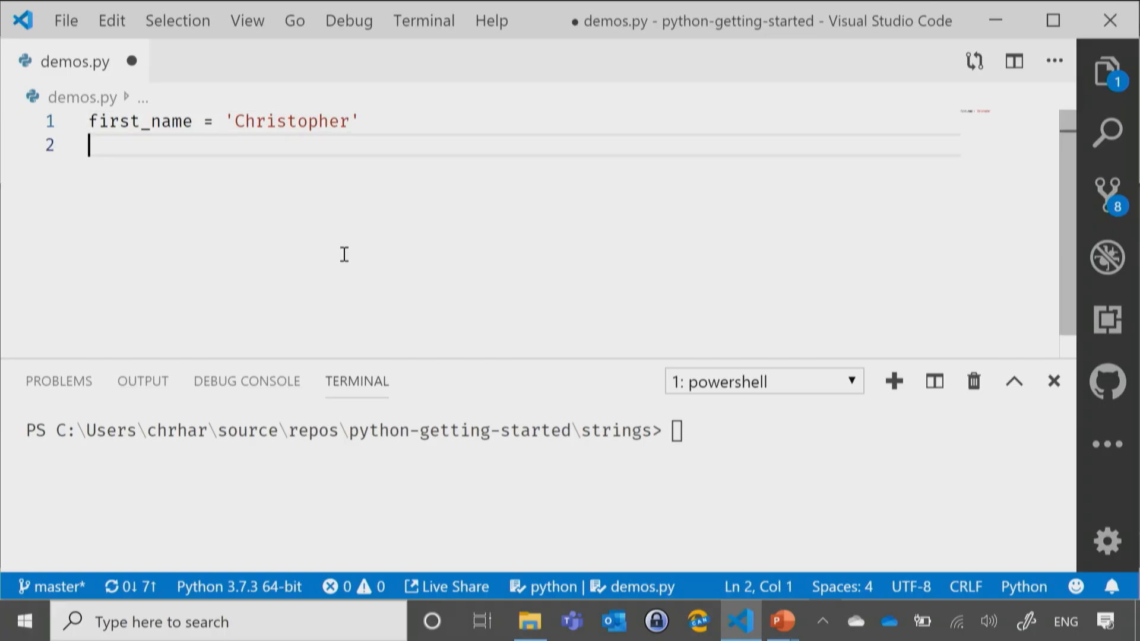
{"action": "type", "text": "last_nam"}
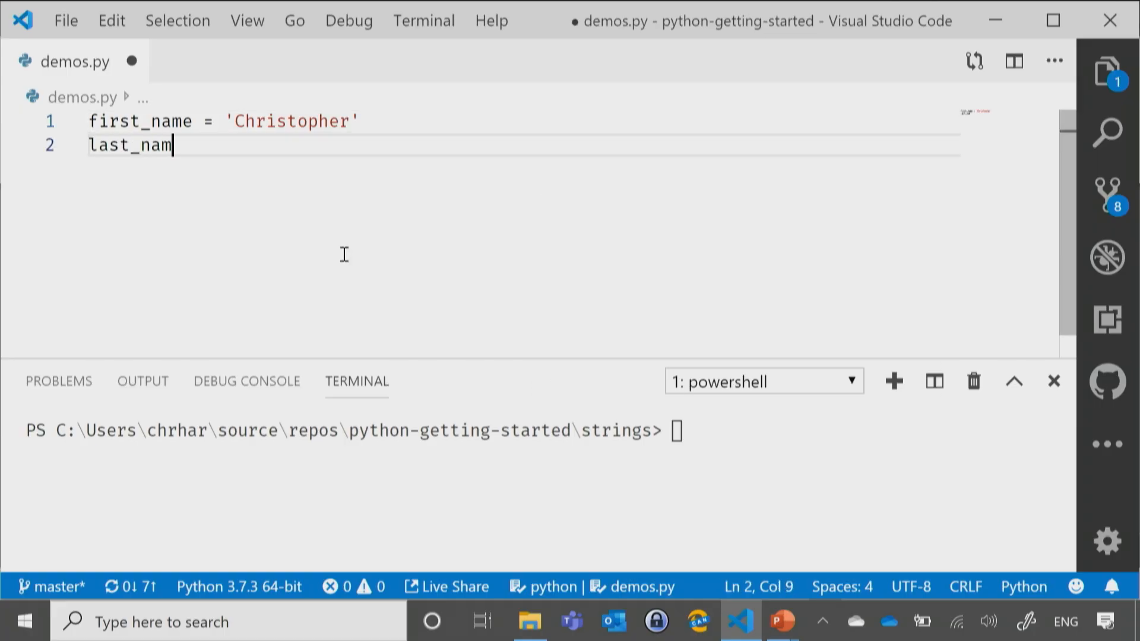
{"action": "type", "text": "e = ''"}
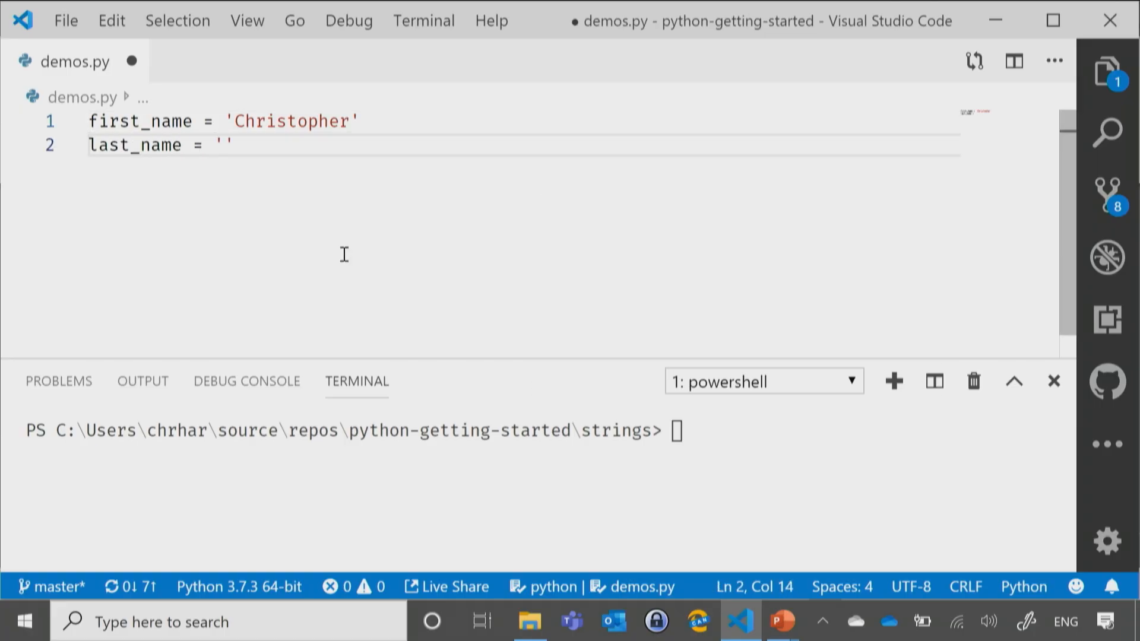
{"action": "type", "text": "Harrison"}
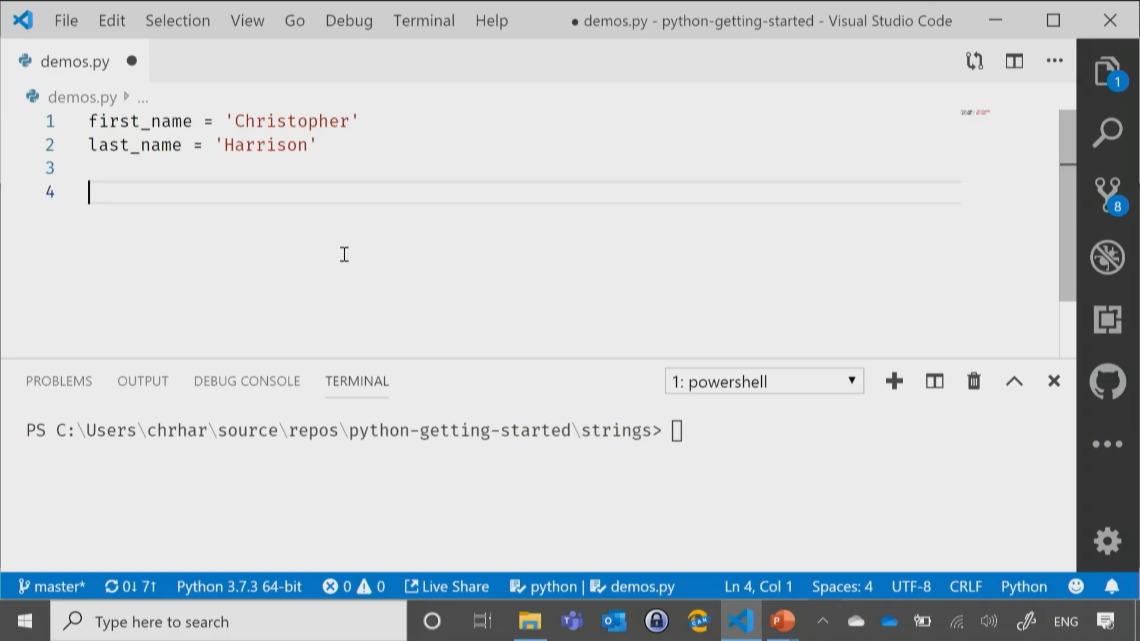
Add print(first_name + last_name) on line 4 and save demos.py
{"action": "type", "text": "print()"}
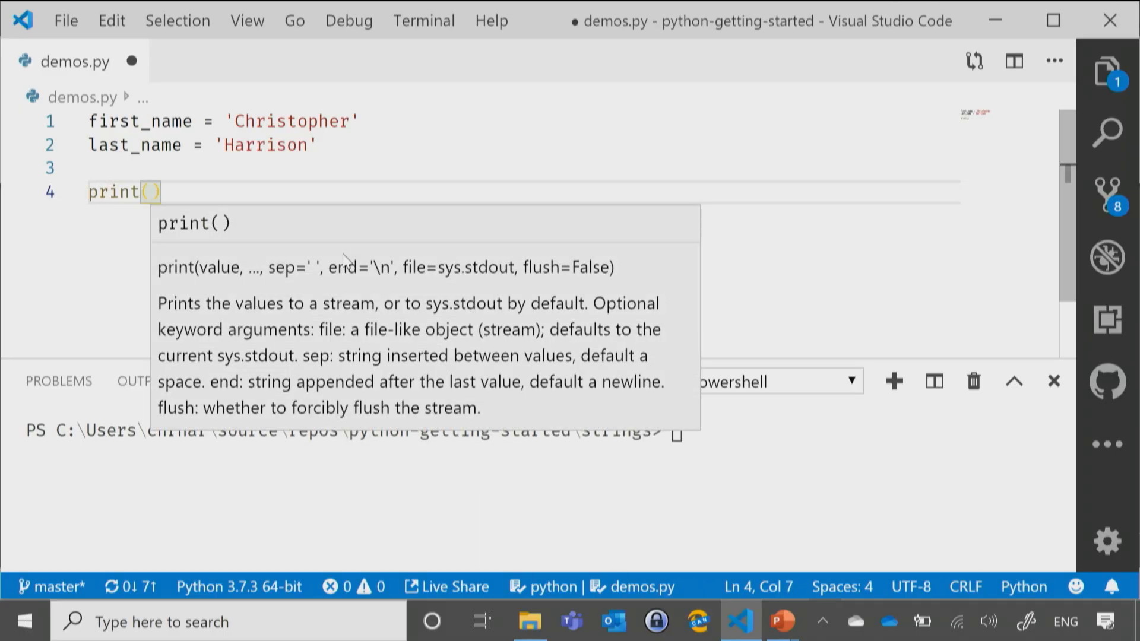
{"action": "type", "text": "first_name"}
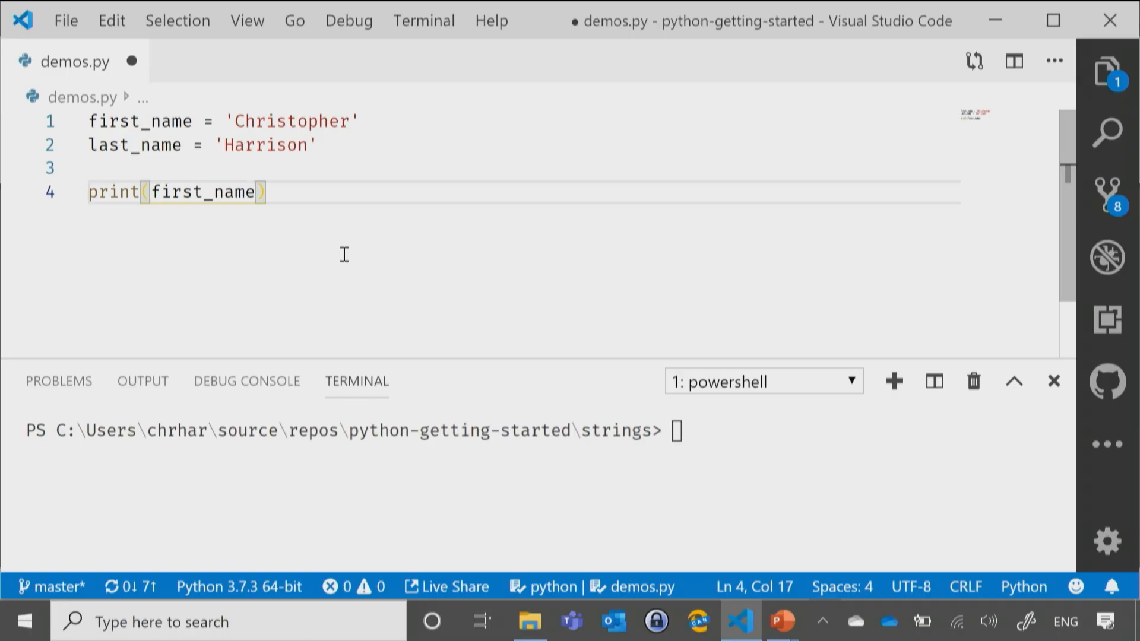
{"action": "type", "text": "+"}
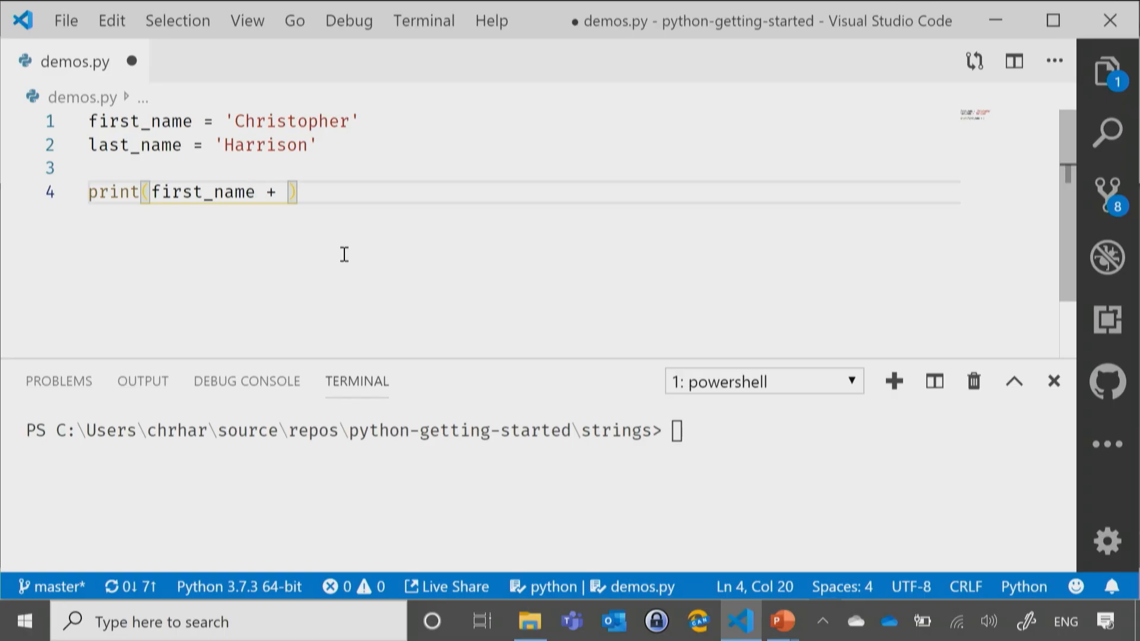
{"action": "type", "text": "last_name"}
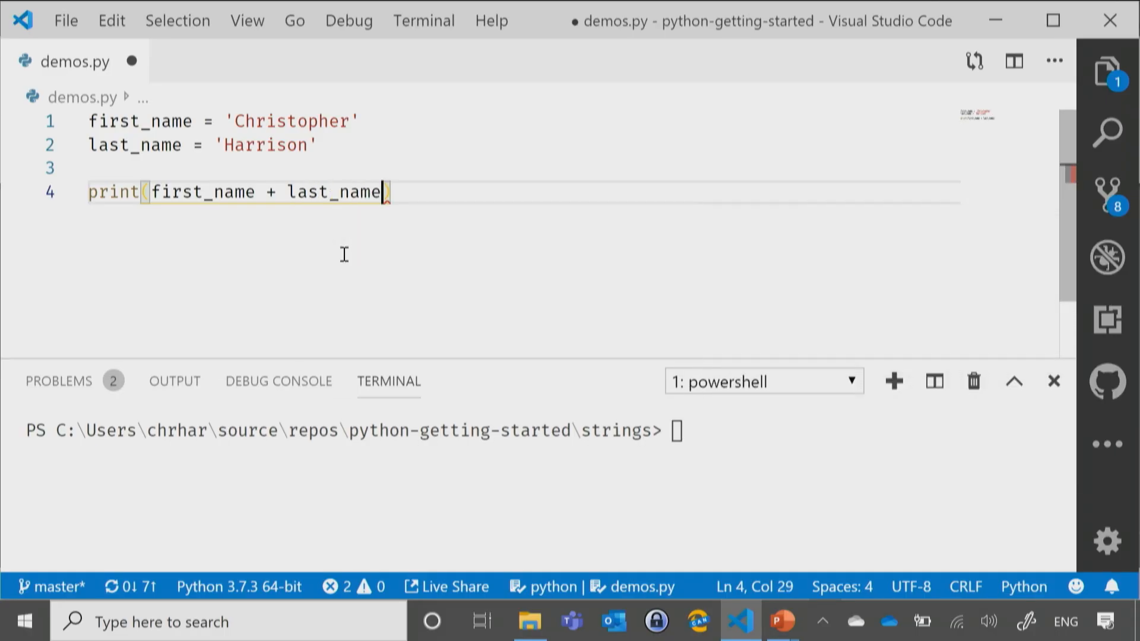
{"action": "key", "text": "ctrl+s"}
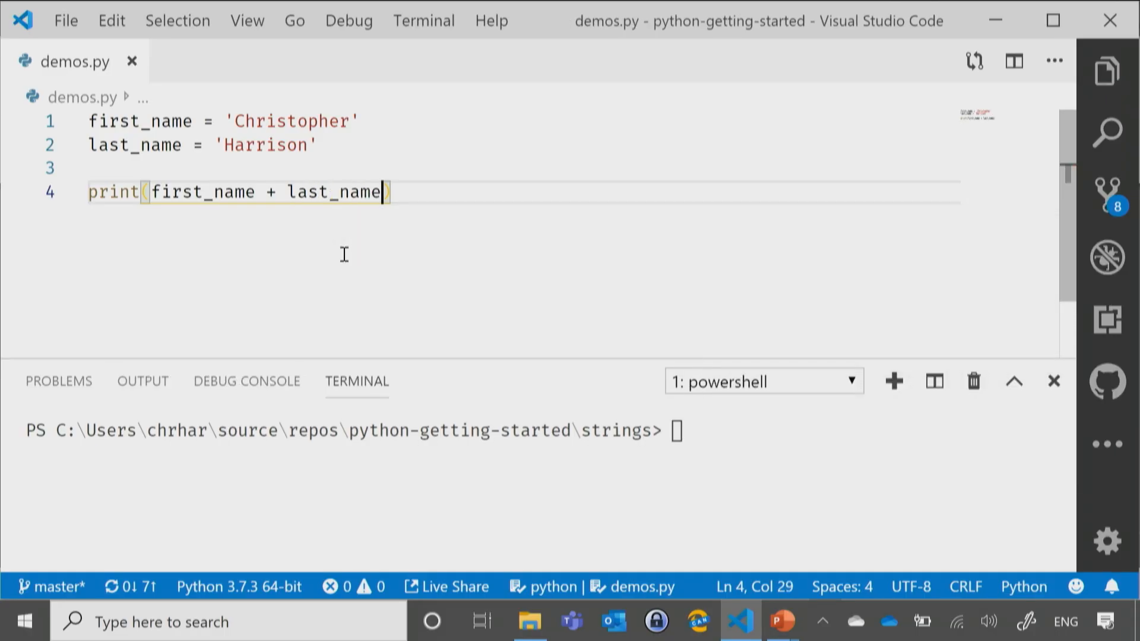
{"action": "type", "text": "python dm"}
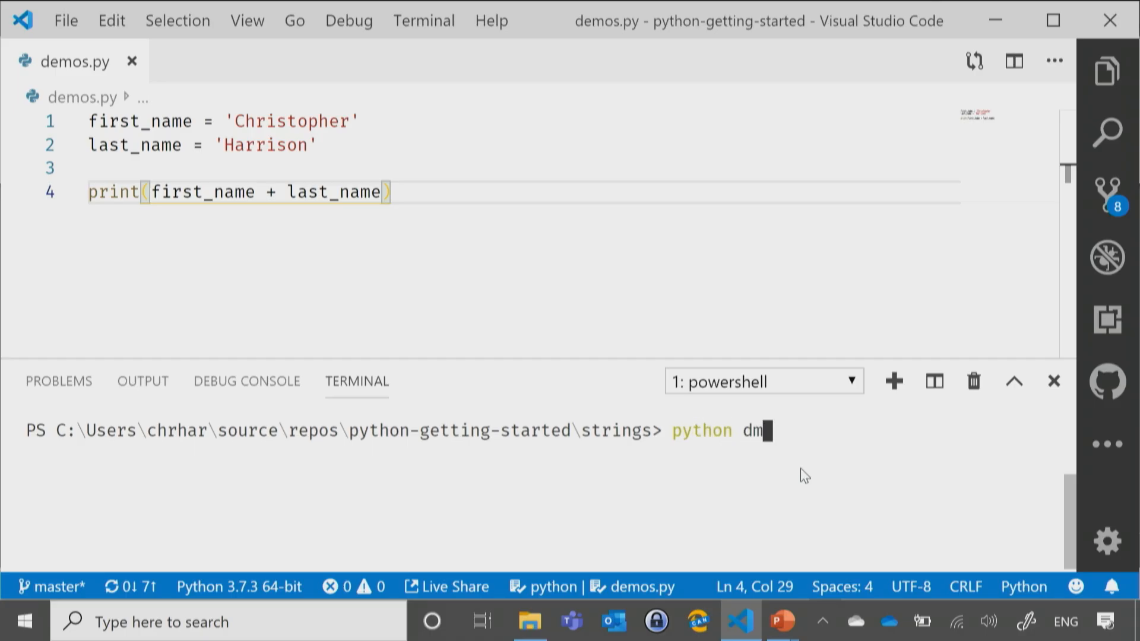
Move to the parent folder with cd .. and run python .\demos.py, printing ChristopherHarrison
{"action": "type", "text": "o"}
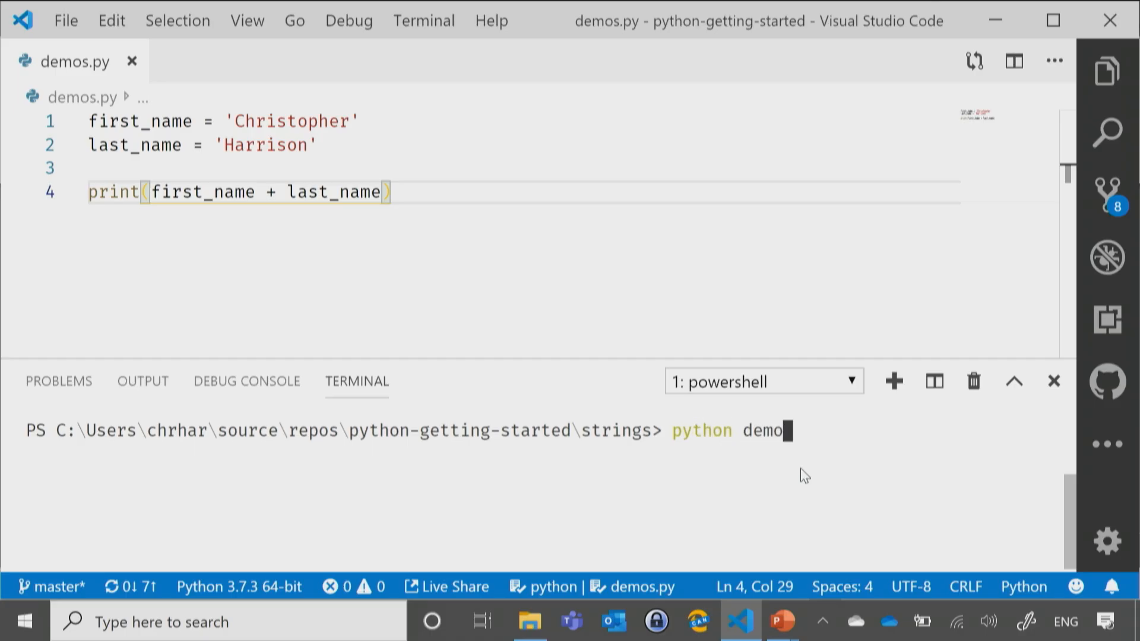
{"action": "type", "text": "s"}
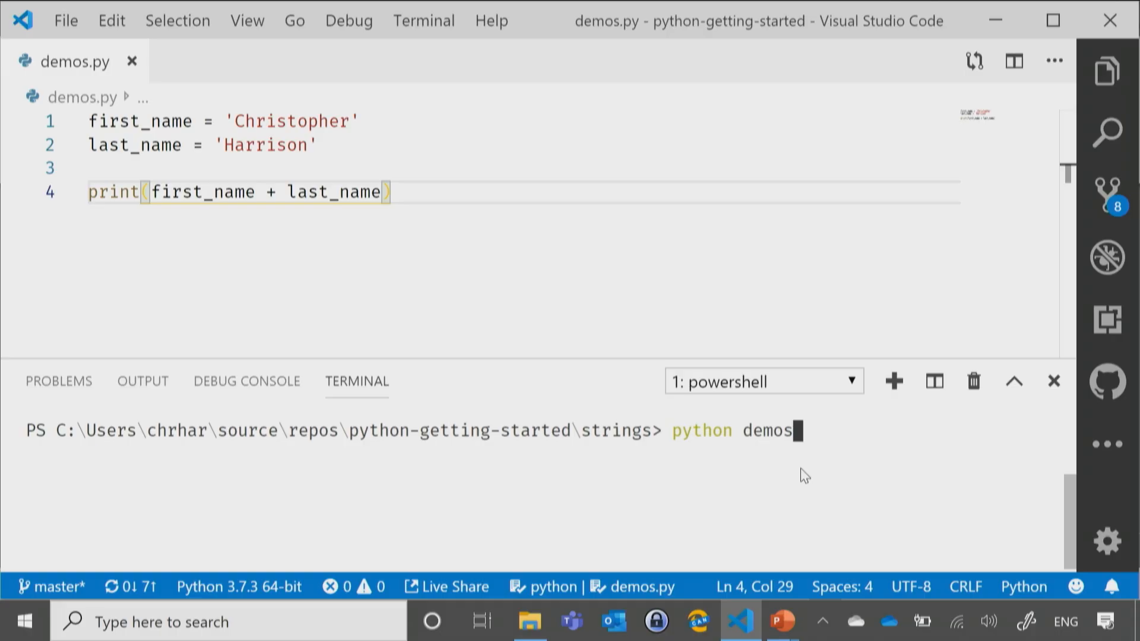
{"action": "type", "text": "cd .."}
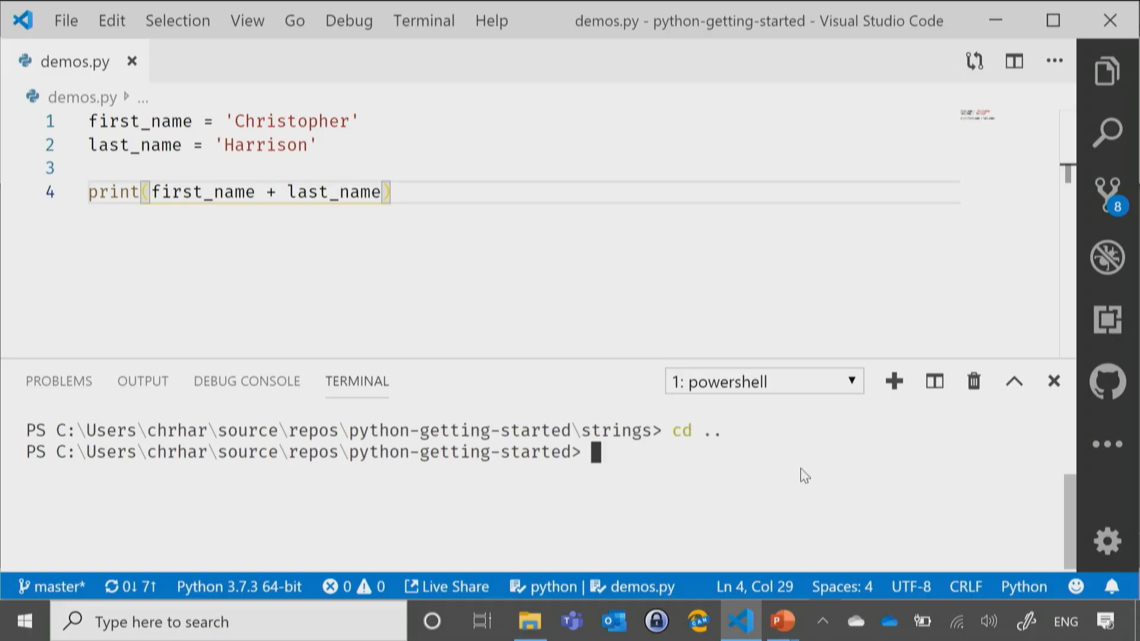
{"action": "type", "text": "python de"}
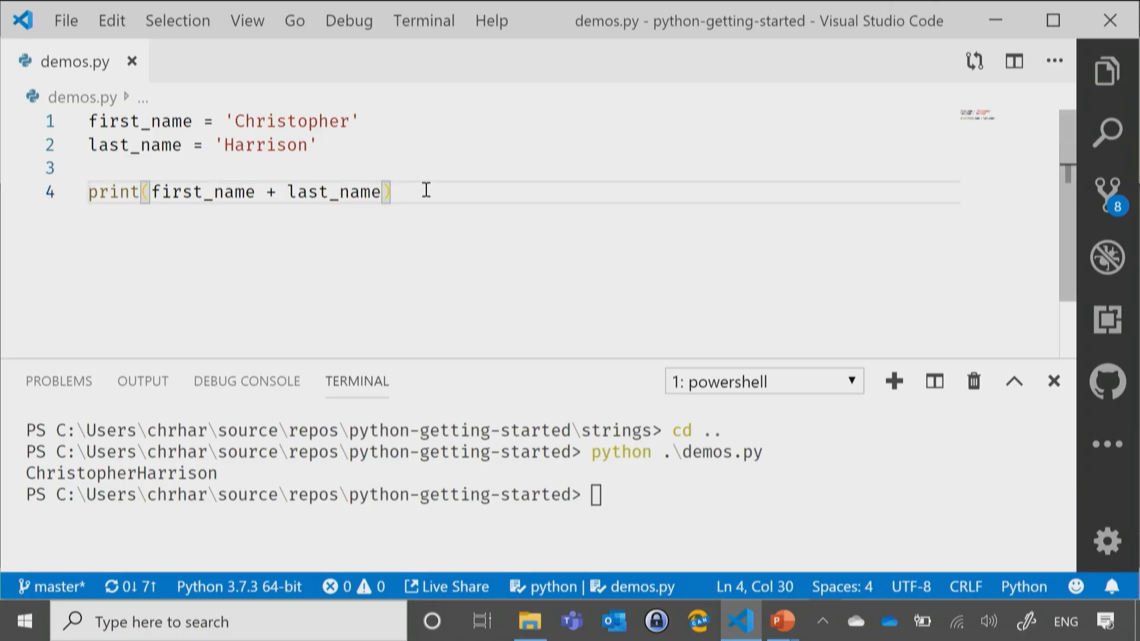
Add print('Hello, ' + first_name + ' ' + last_name), save, and rerun demos.py
{"action": "type", "text": "p"}
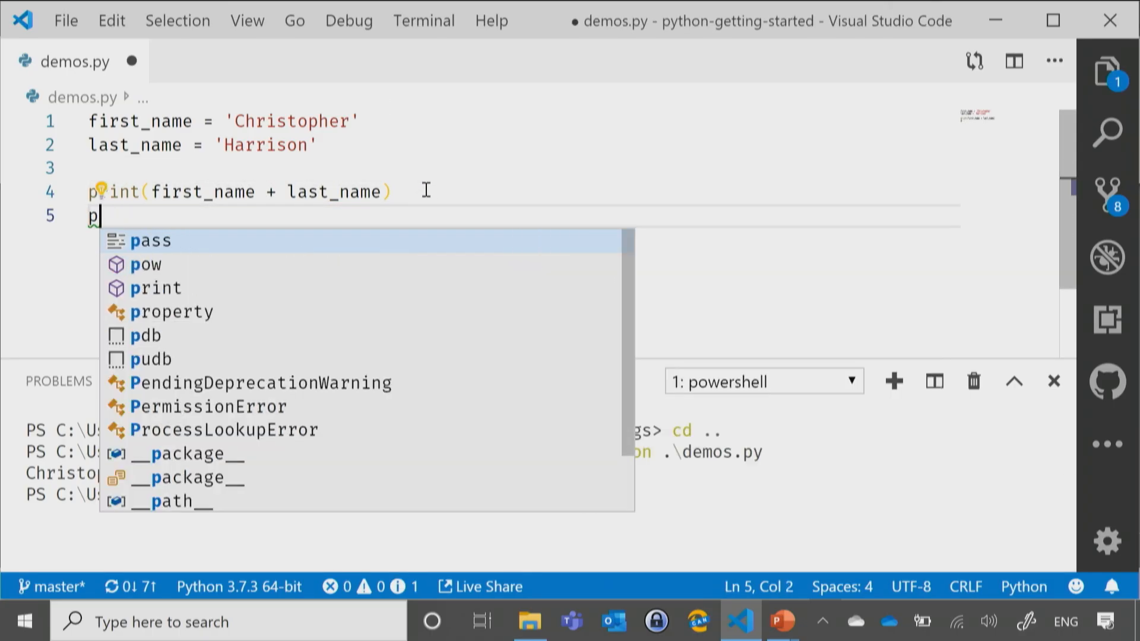
{"action": "type", "text": "rint("}
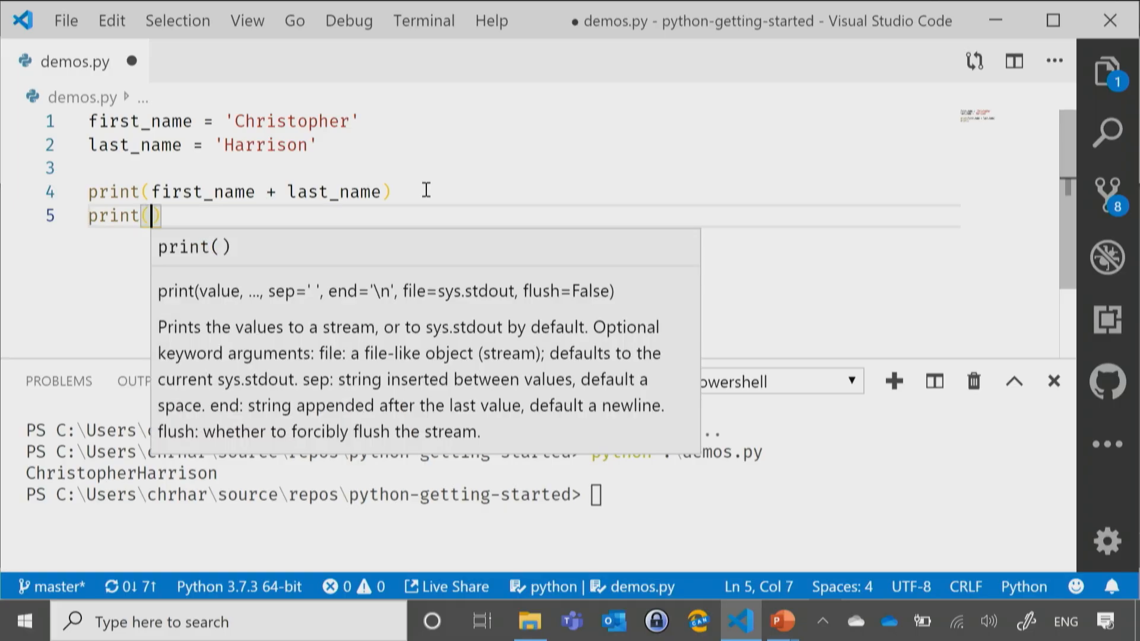
{"action": "type", "text": "'Hello, ' + first"}
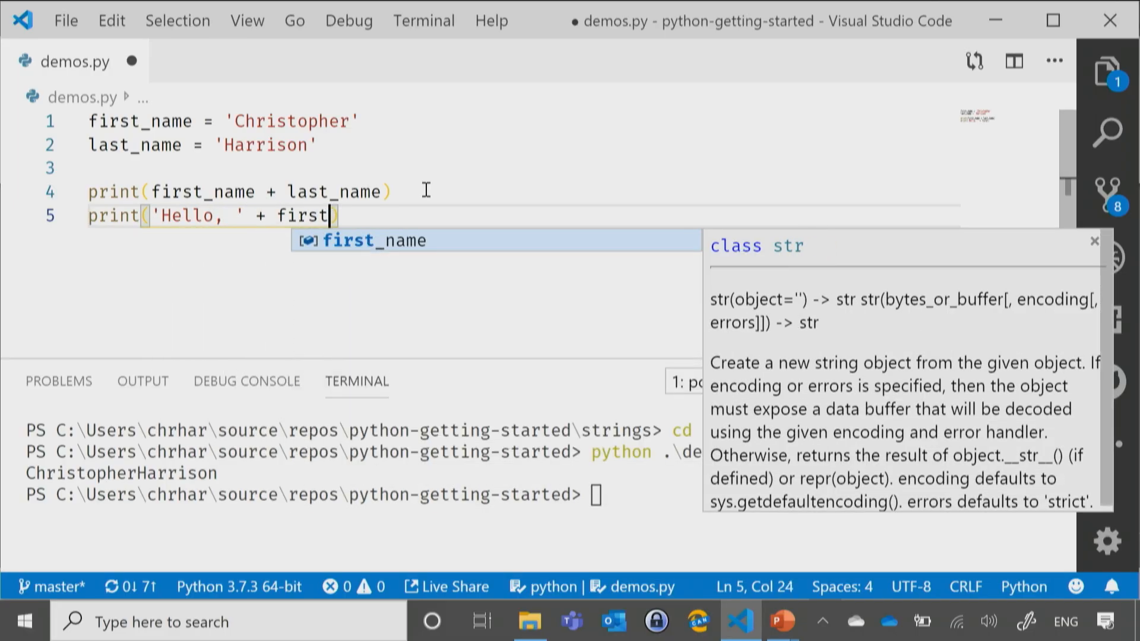
{"action": "type", "text": "_name + ' ' + last"}
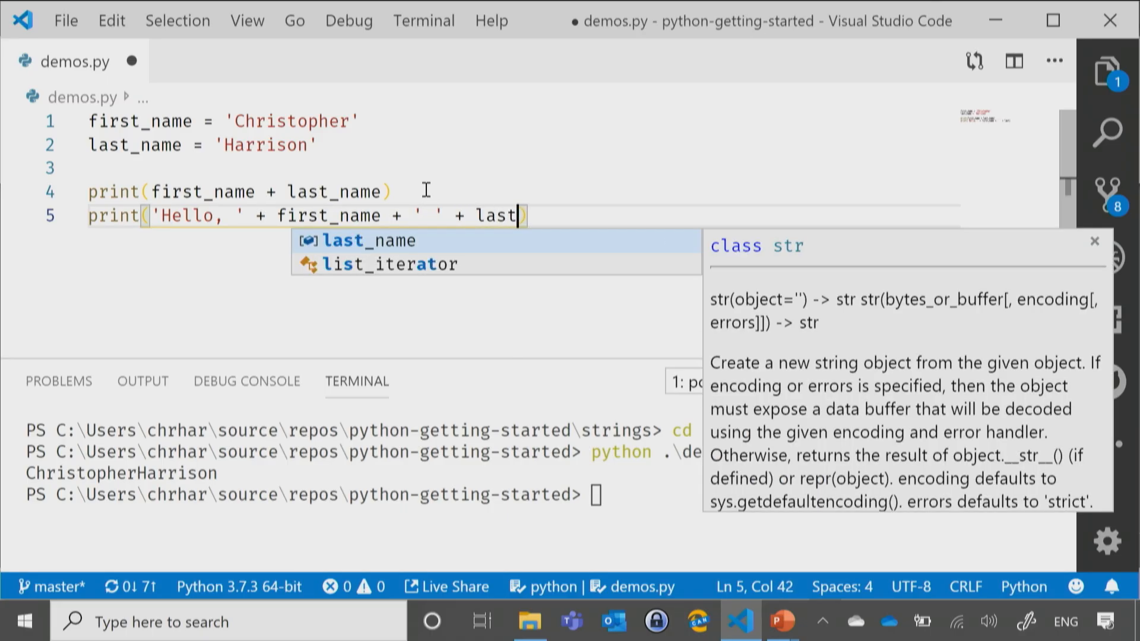
{"action": "key", "text": "Tab"}
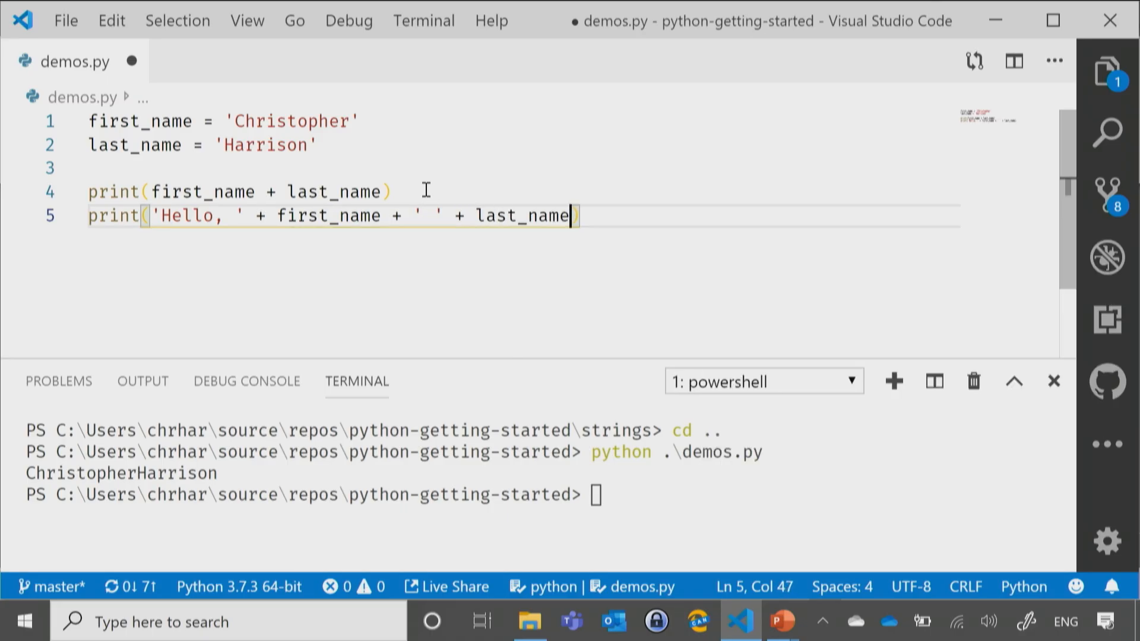
{"action": "key", "text": "ctrl+s"}
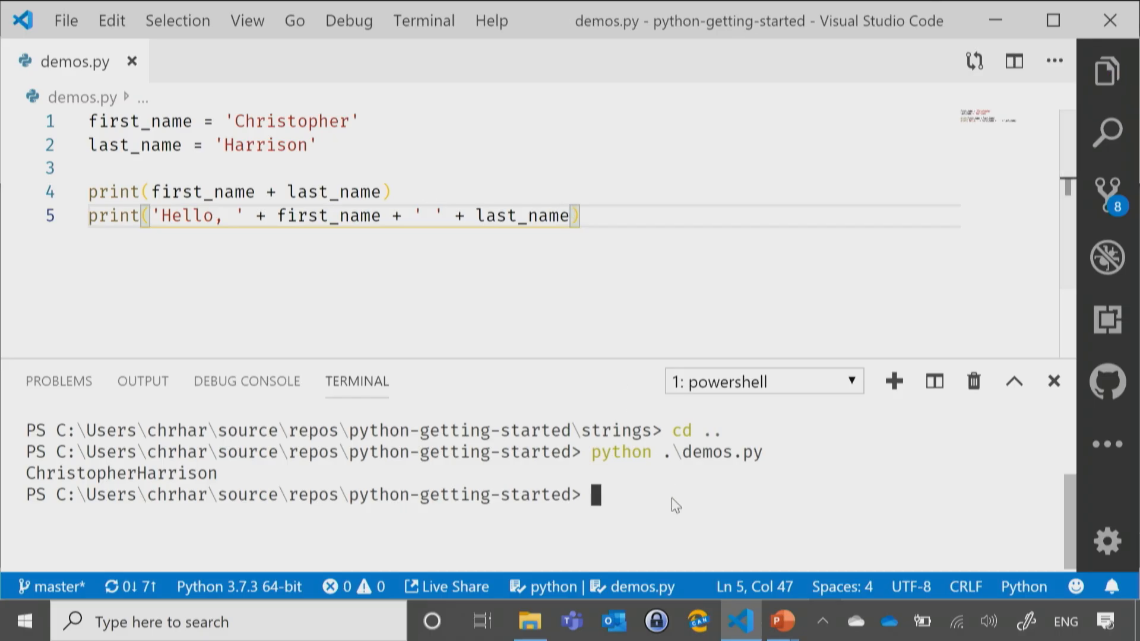
{"action": "type", "text": "python .\\demos.py"}
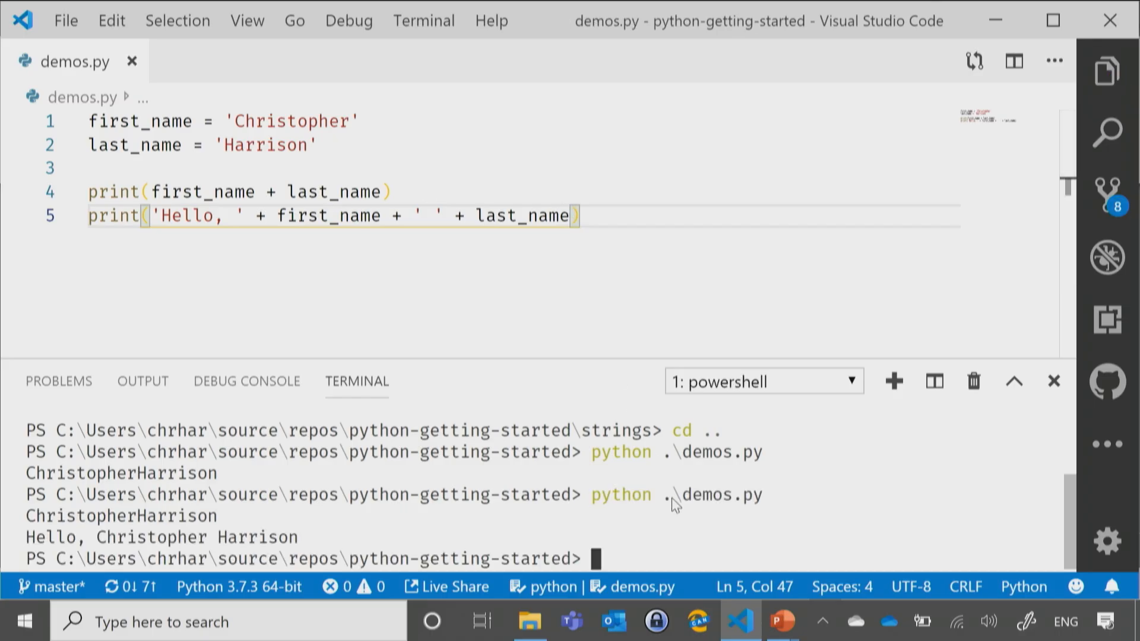
{"action": "mouse_move", "coordinate": [610, 527]}
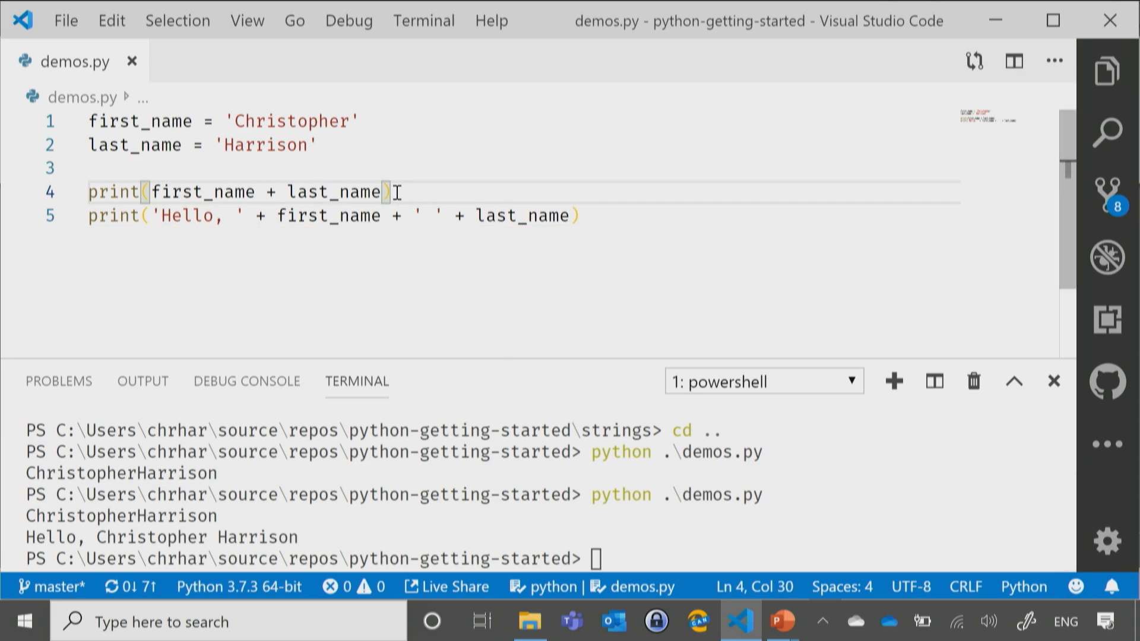
Comment out the hard-coded names and set first_name = input('Please enter your first name: ')
{"action": "key", "text": "ctrl+/"}
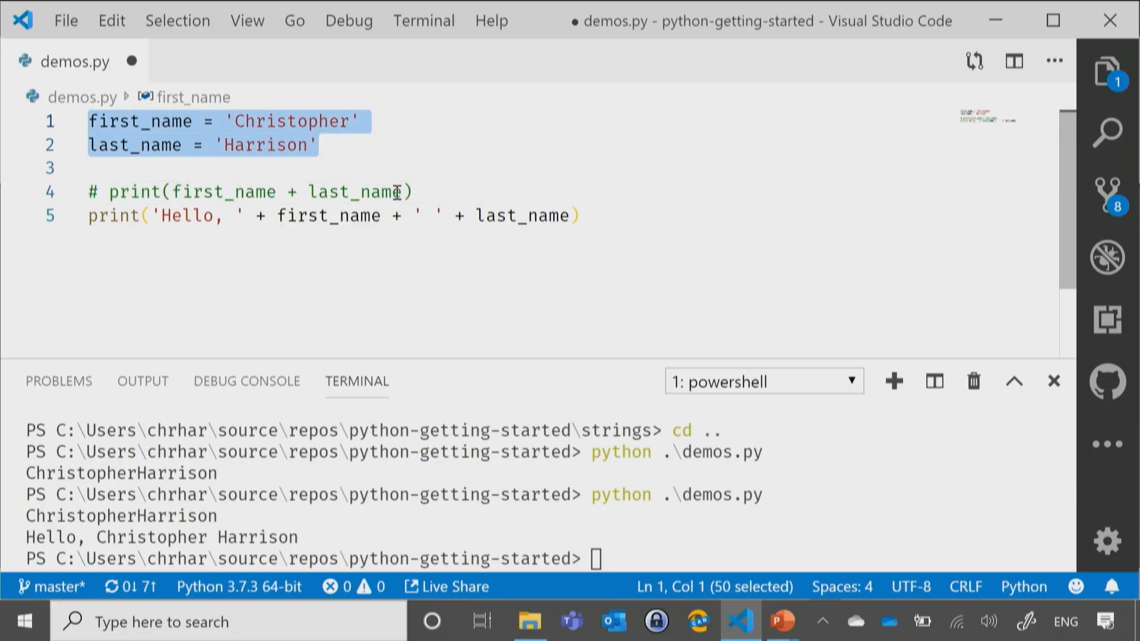
{"action": "key", "text": "ctrl+/"}
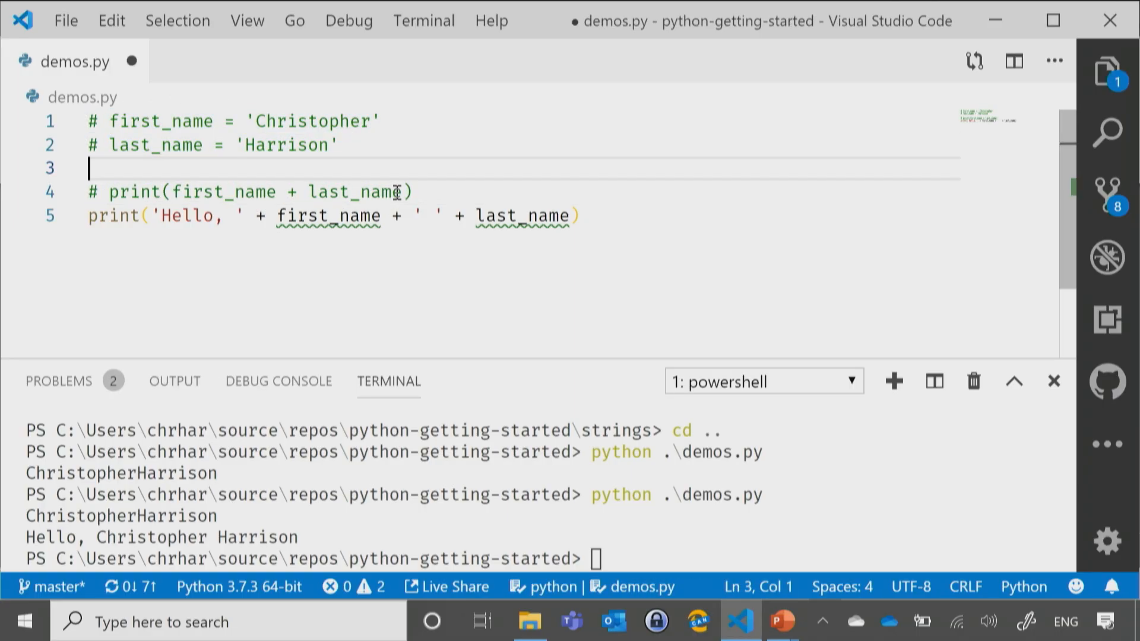
{"action": "type", "text": "first"}
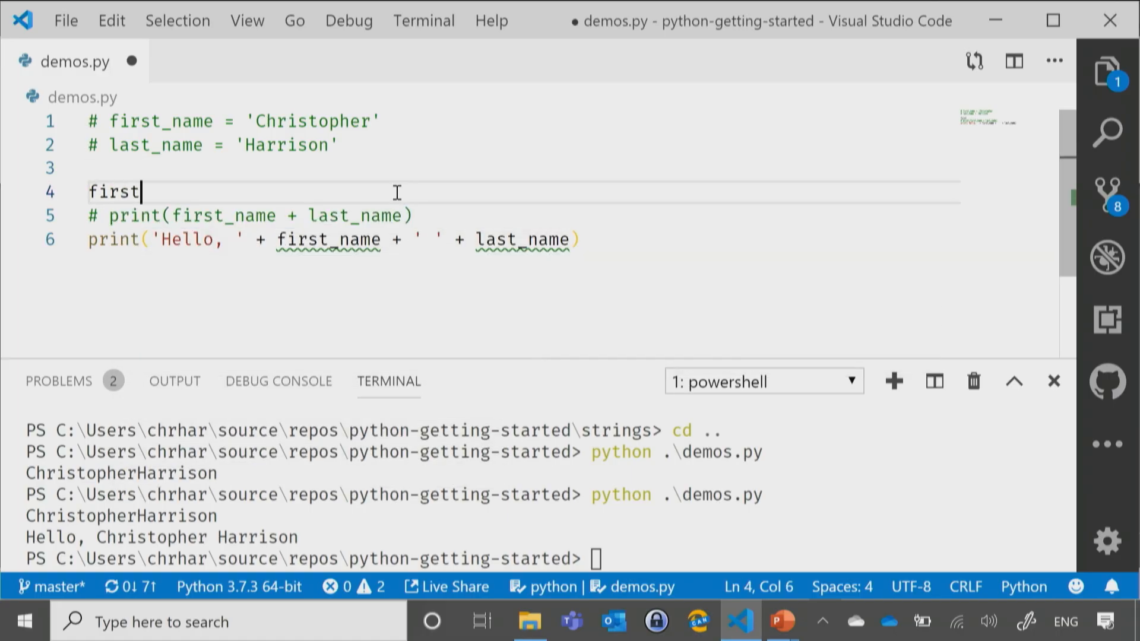
{"action": "type", "text": "_name = input('Please enter your first"}
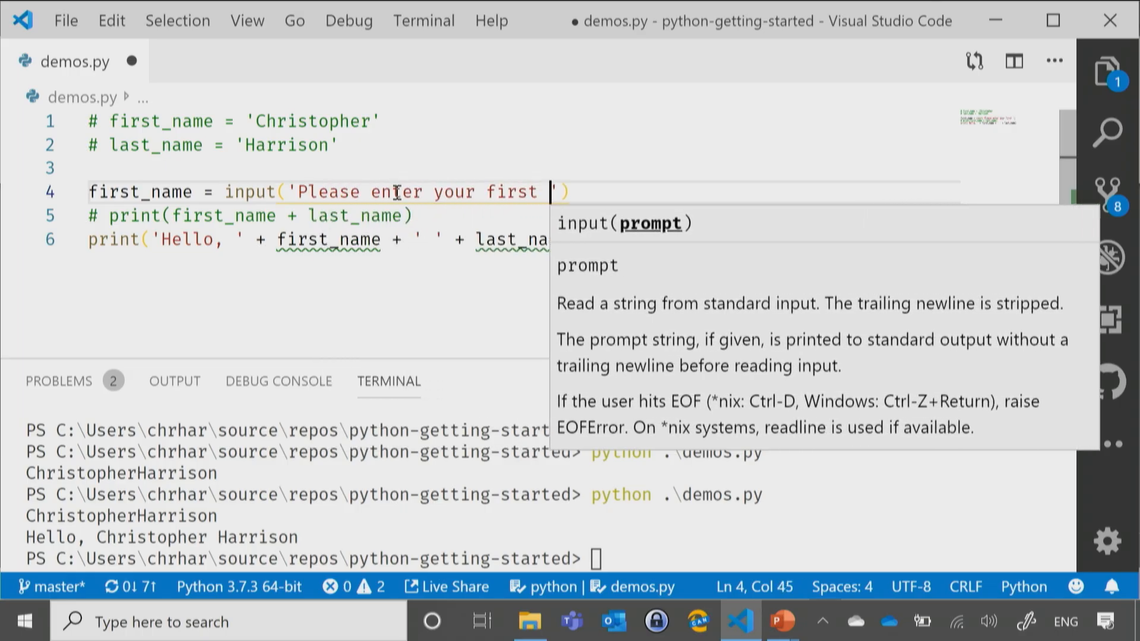
{"action": "type", "text": "name:"}
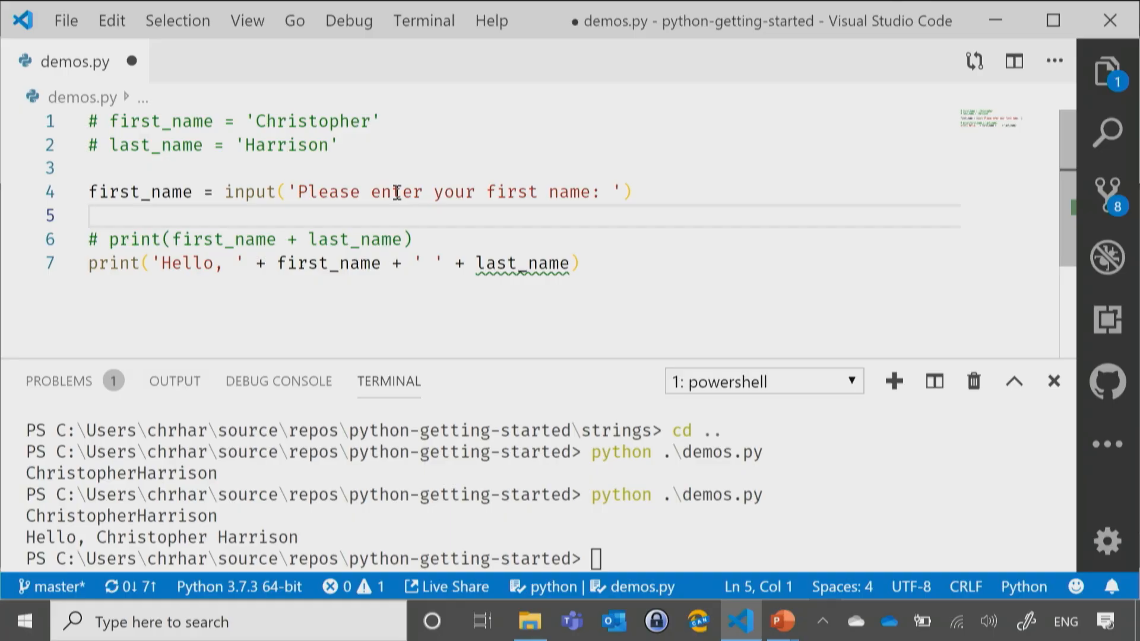
{"action": "mouse_move", "coordinate": [519, 293]}
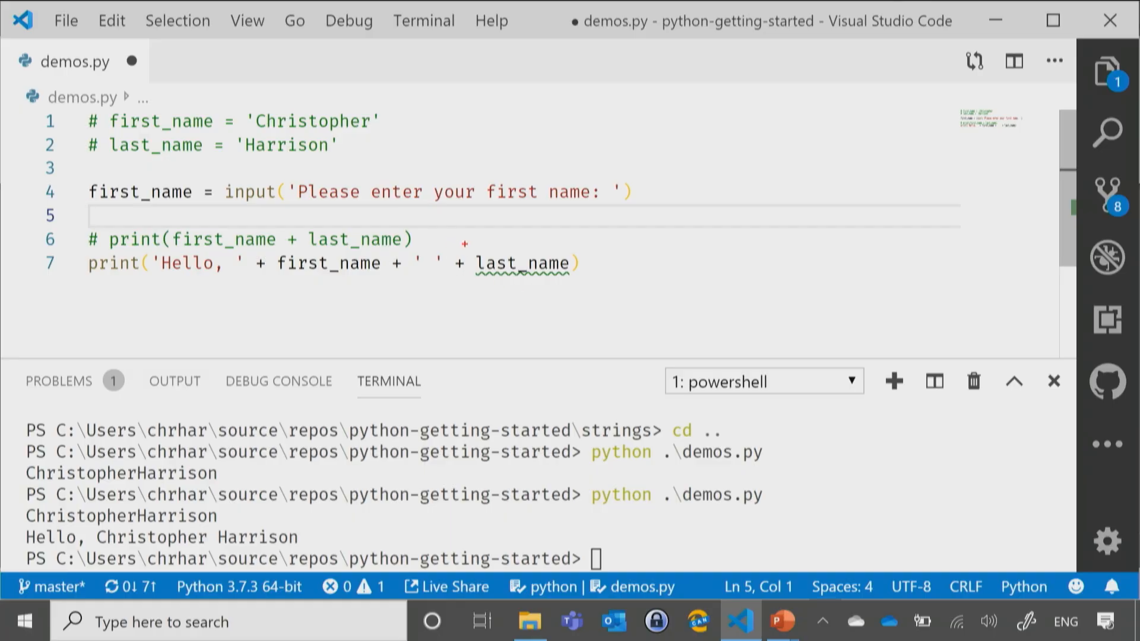
{"action": "double_click", "coordinate": [520, 263]}
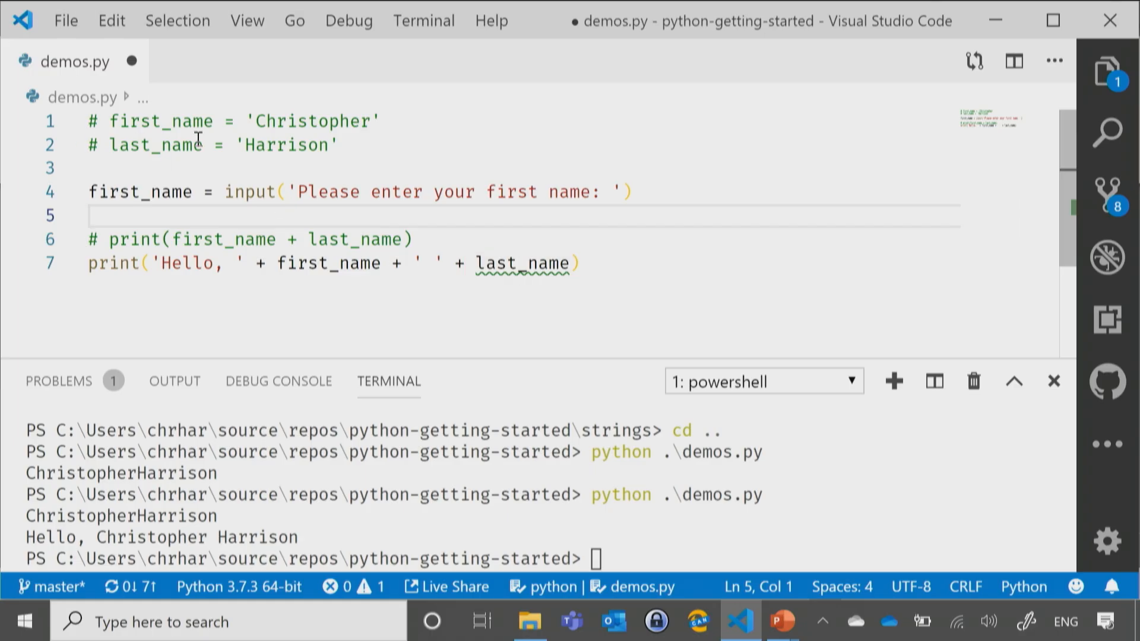
Add last_name = input('Please enter your last name: ') below the first_name line
{"action": "type", "text": "last"}
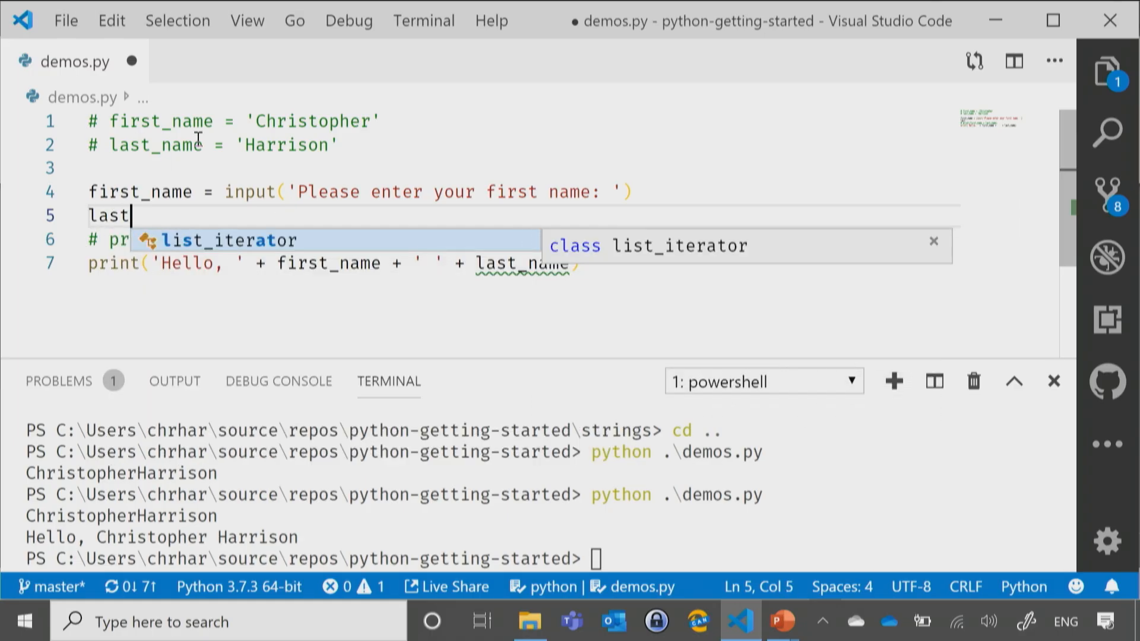
{"action": "type", "text": "_name = input(\""}
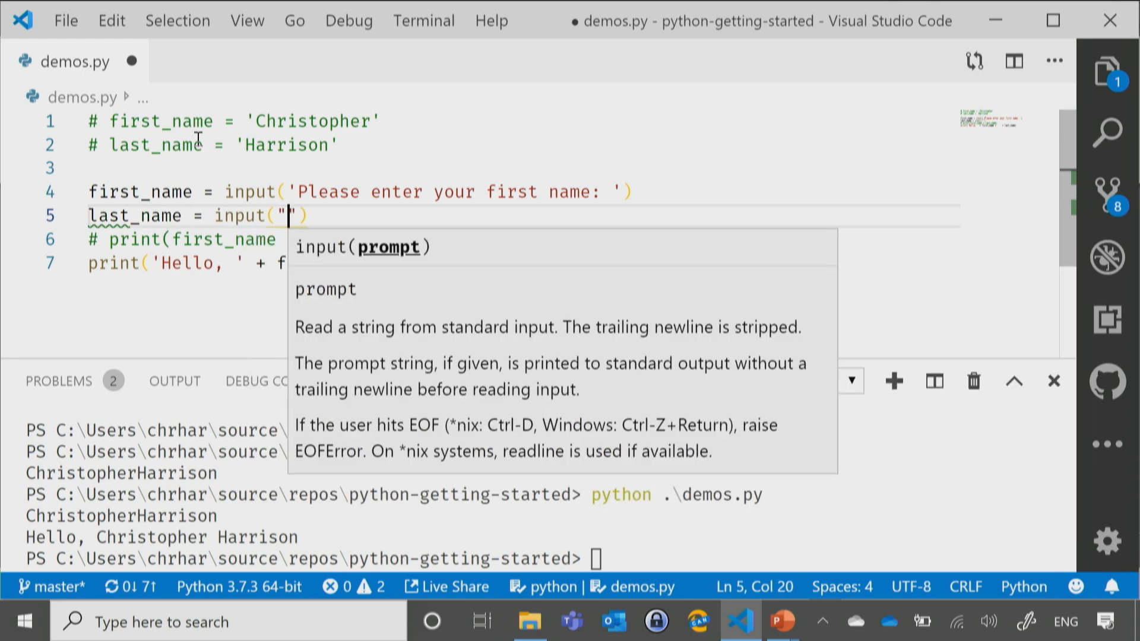
{"action": "type", "text": "Please enter y"}
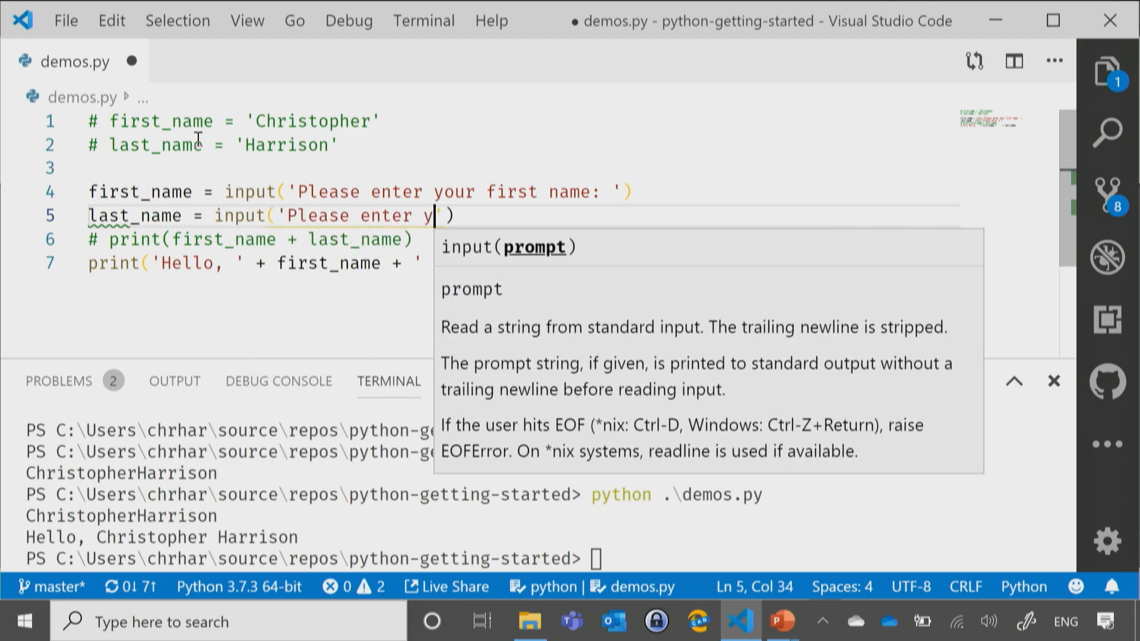
{"action": "type", "text": "our last name:"}
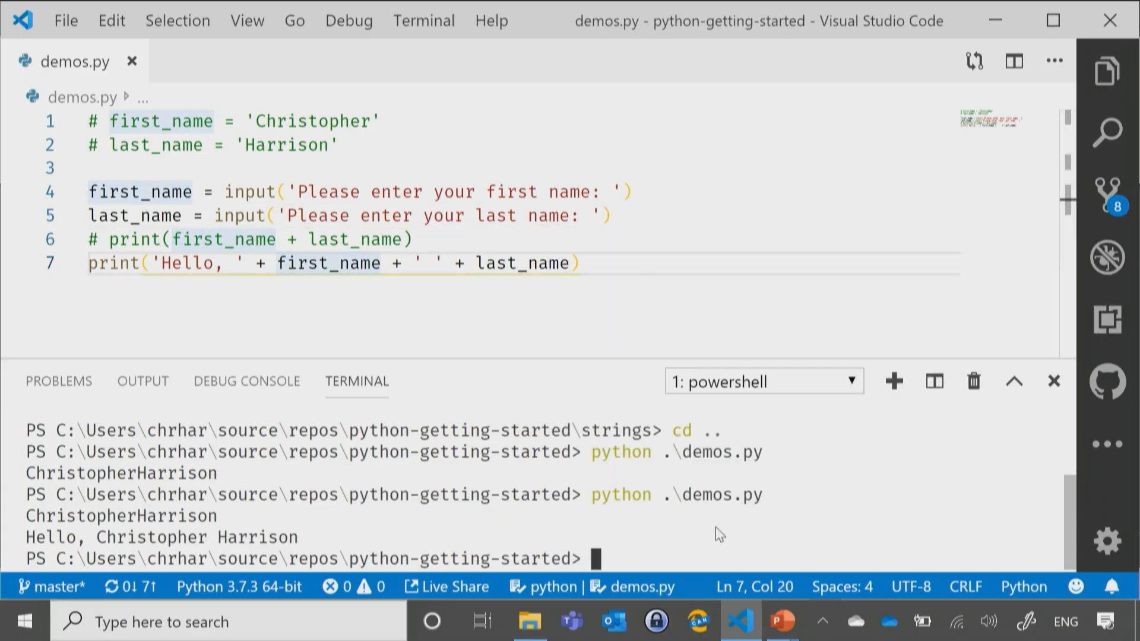
Run python .\demos.py and answer the prompts with Christopher and Harrison
{"action": "type", "text": "python .\\demos.py"}
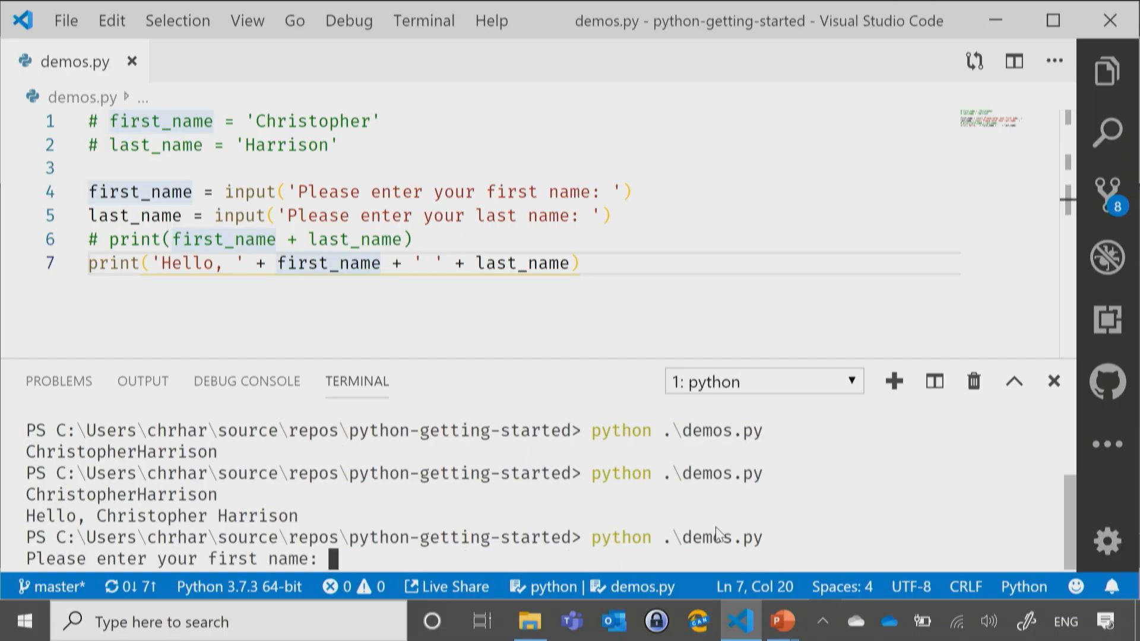
{"action": "type", "text": "Christopher"}
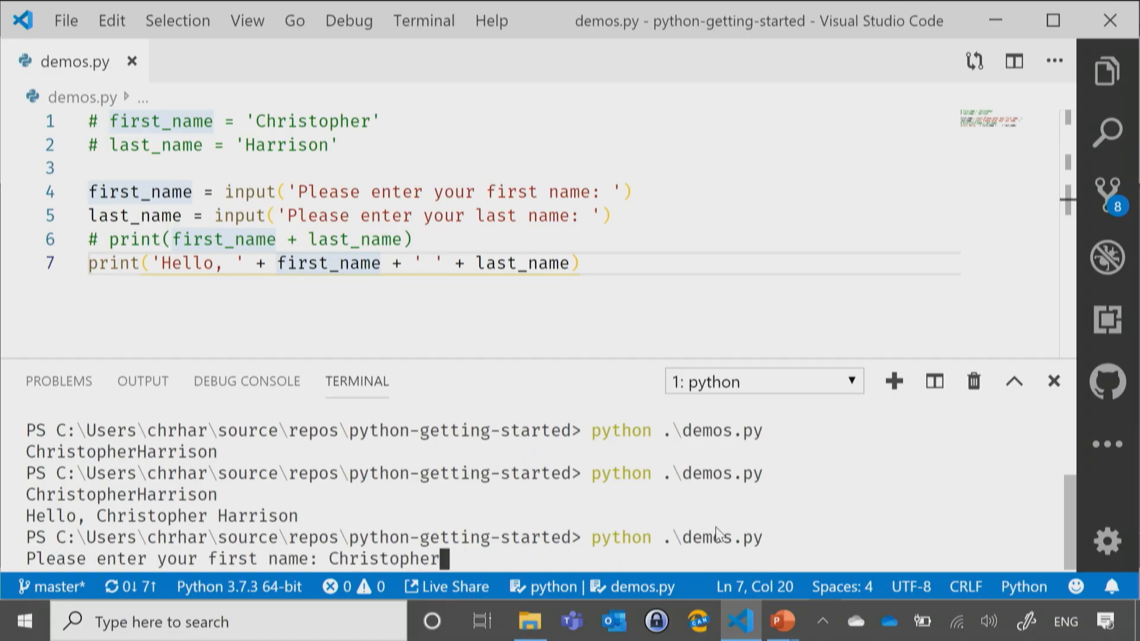
{"action": "key", "text": "Enter"}
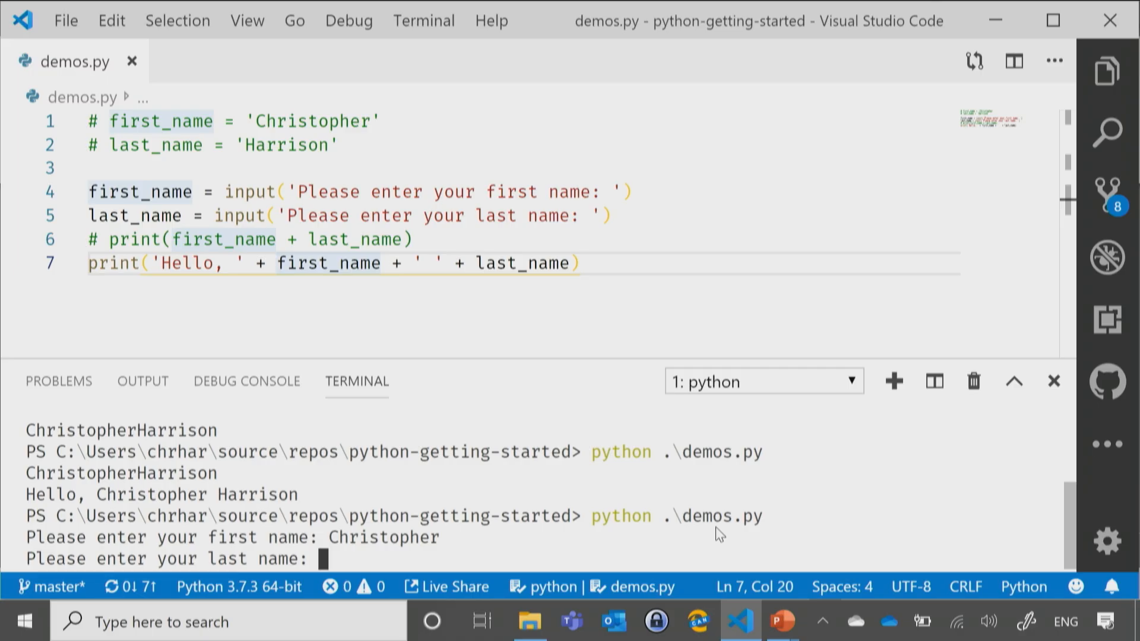
{"action": "type", "text": "Harri"}
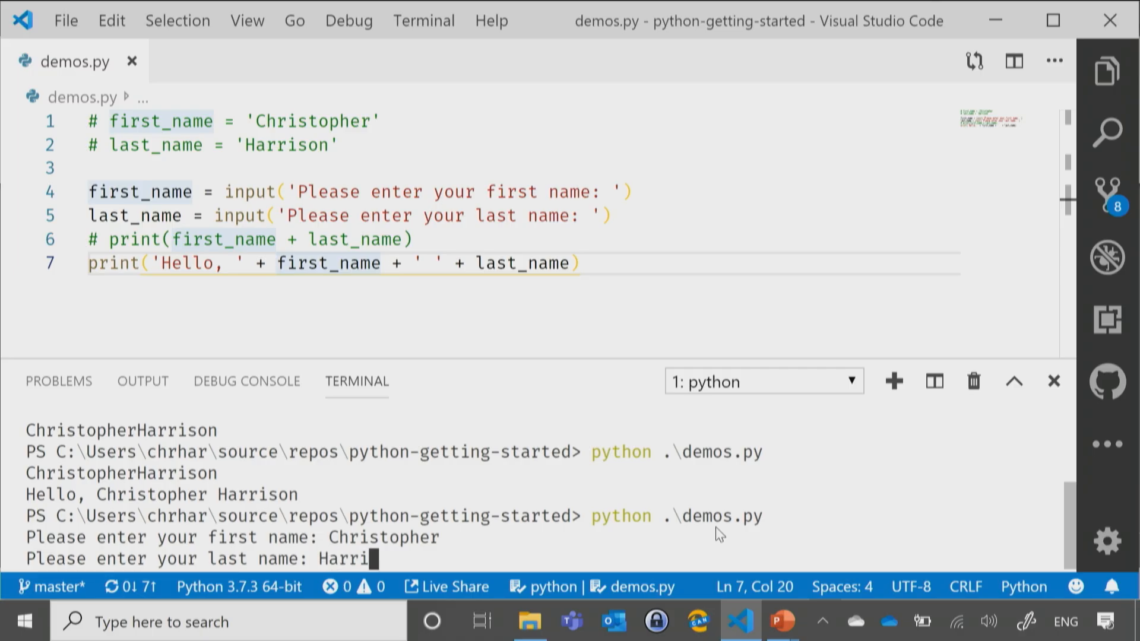
{"action": "key", "text": "Enter"}
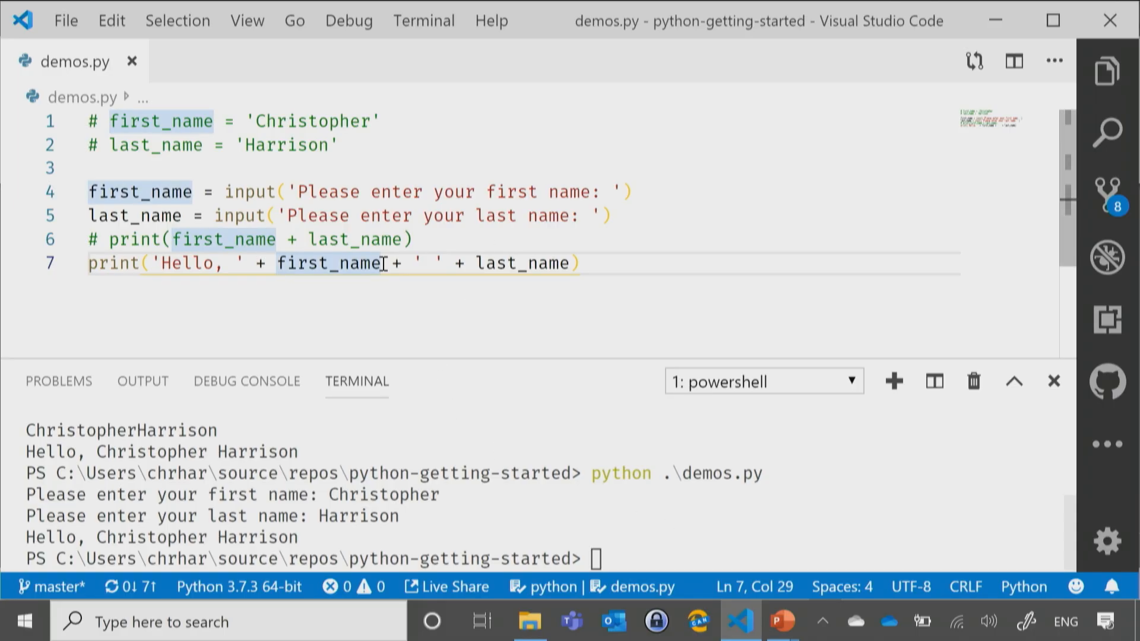
Append .capitalize() to first_name and last_name in the greeting line, then save
{"action": "type", "text": ".capitalize("}
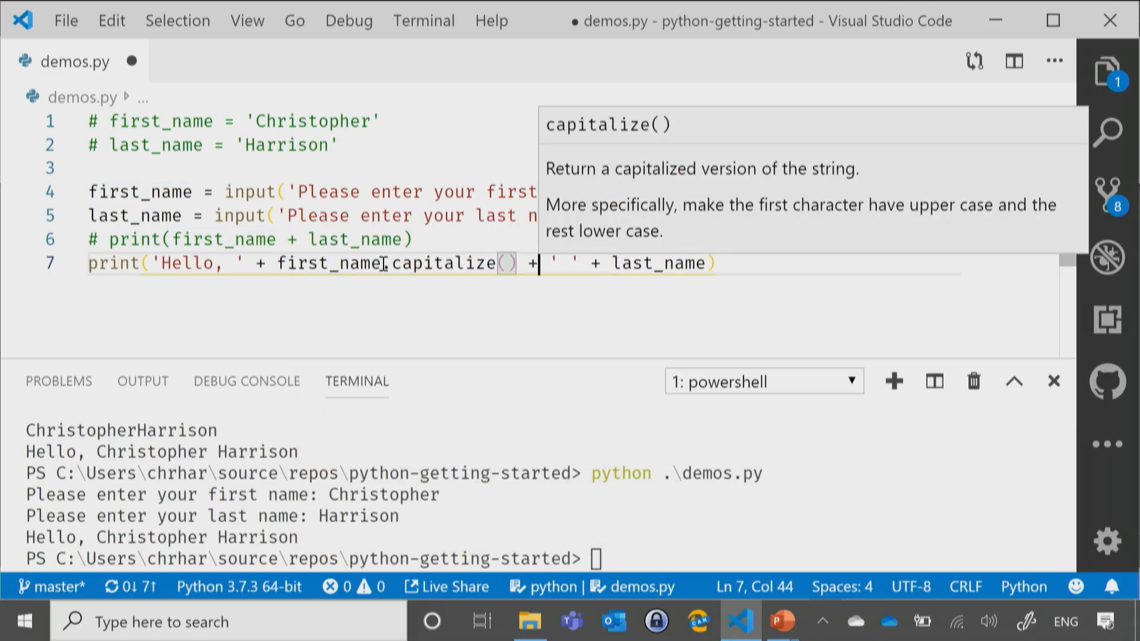
{"action": "type", "text": "."}
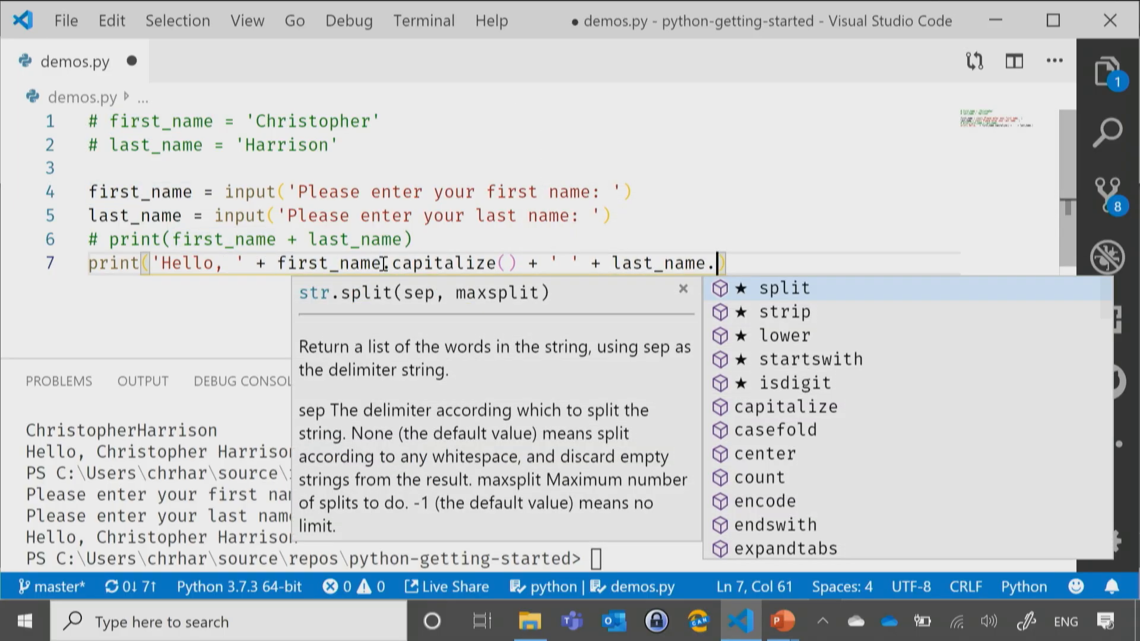
{"action": "type", "text": "capitalize()"}
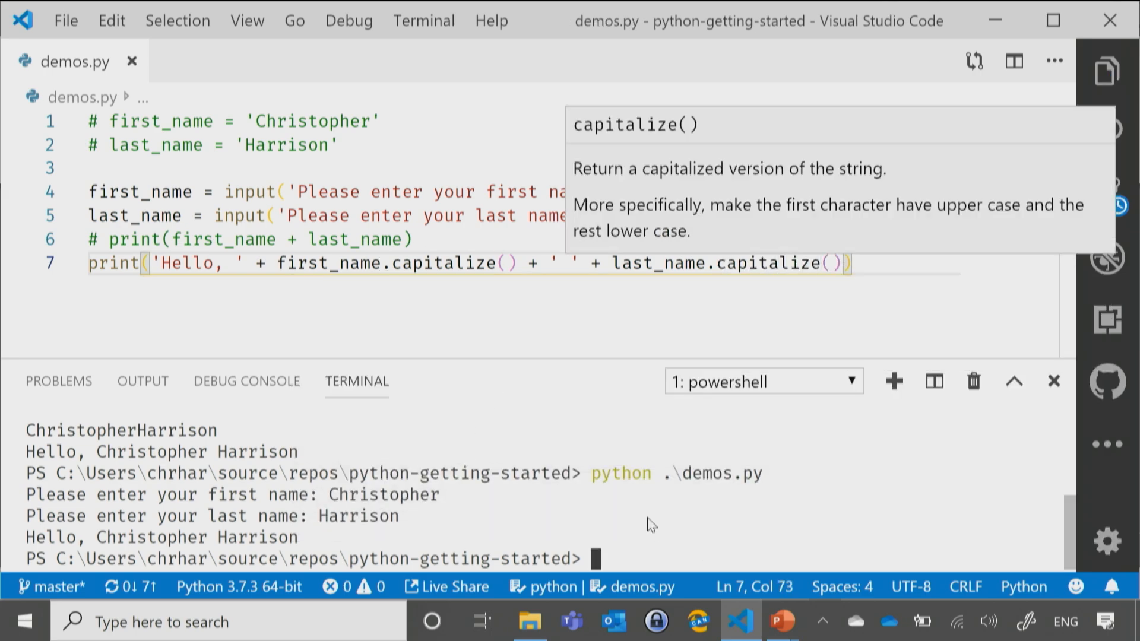
{"action": "type", "text": "python .\\demos.py"}
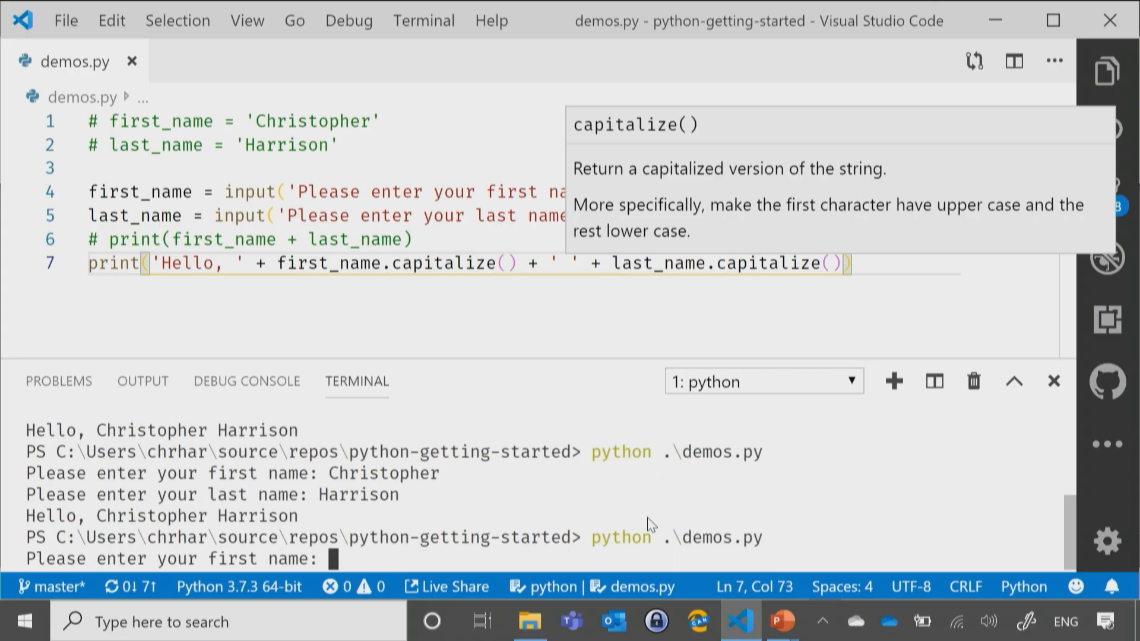
Enter CHRISTOPHER and HARRISON at the prompts to get Hello, Christopher Harrison
{"action": "type", "text": "CHRISTOPHER"}
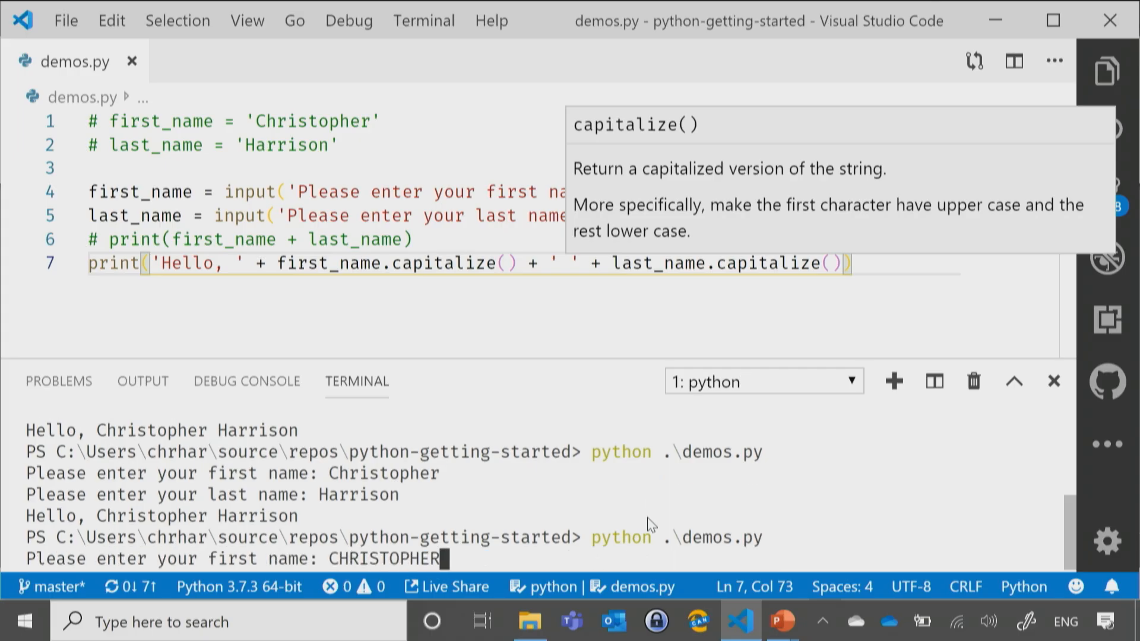
{"action": "key", "text": "Enter"}
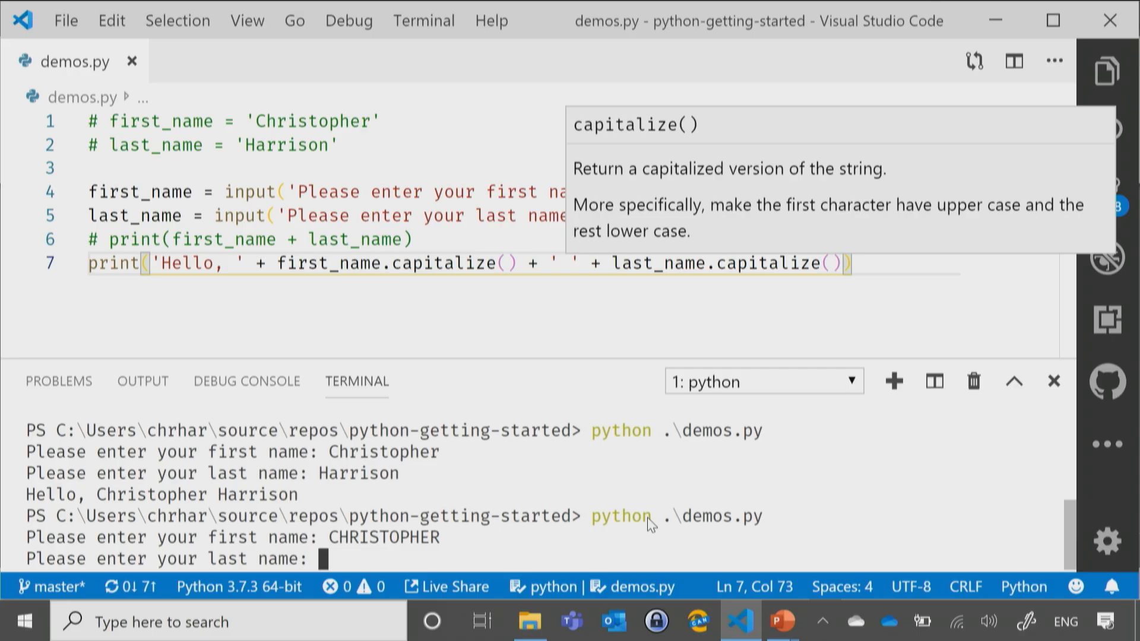
{"action": "type", "text": "HARRISON"}
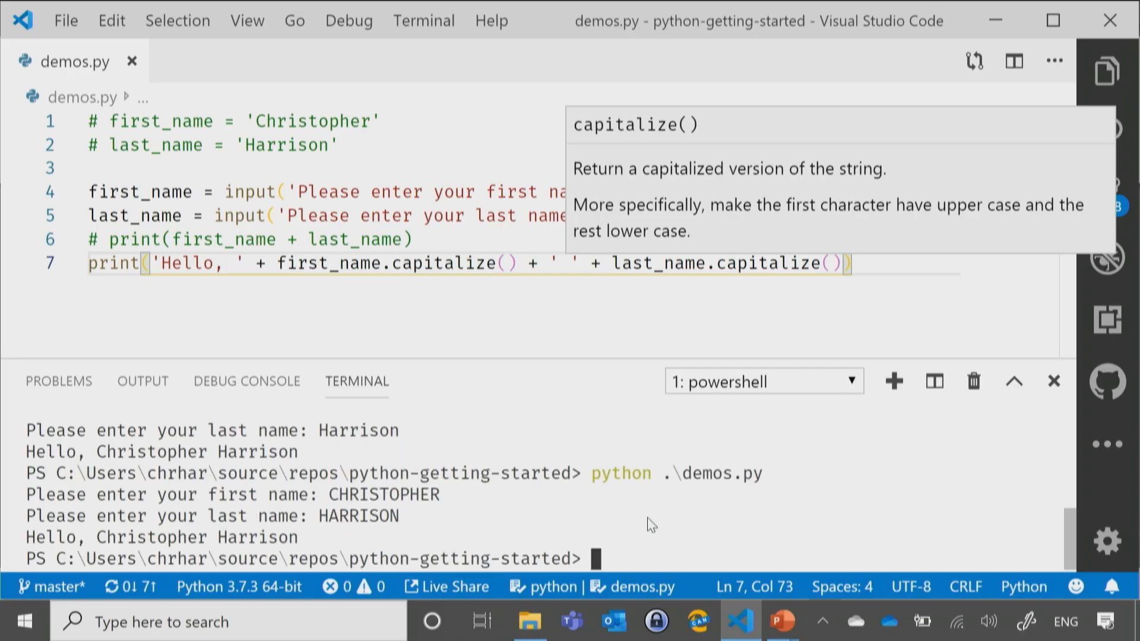
{"action": "mouse_move", "coordinate": [78, 515]}
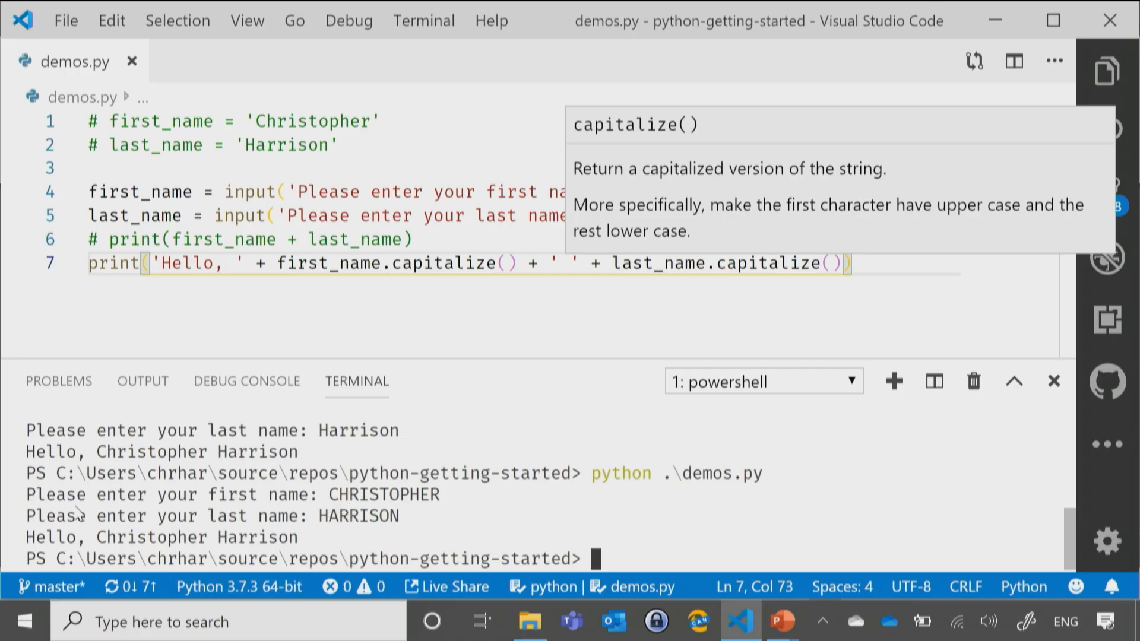